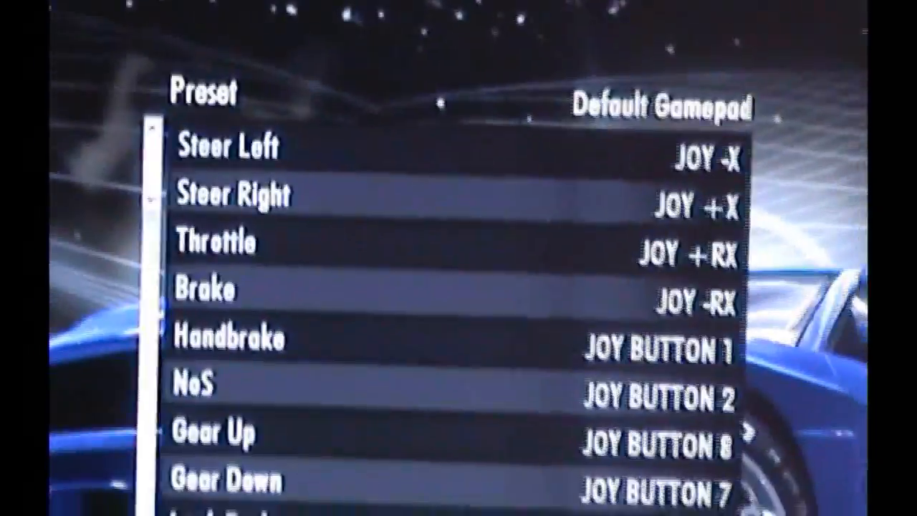
Review the Default Gamepad preset's bindings for steering, throttle, brake, NOS and gear shifts.
scroll(down, 3)
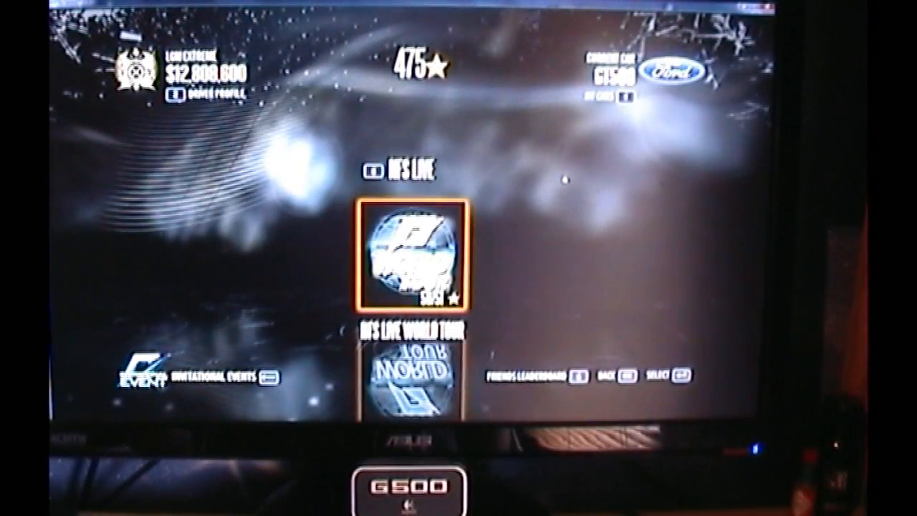
Launch the NFS Live World Tour event from the event menu.
click(412, 265)
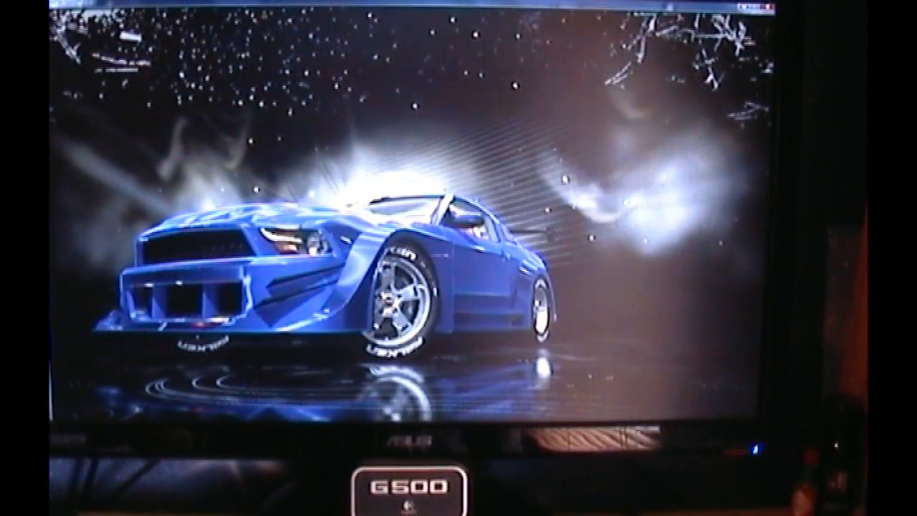